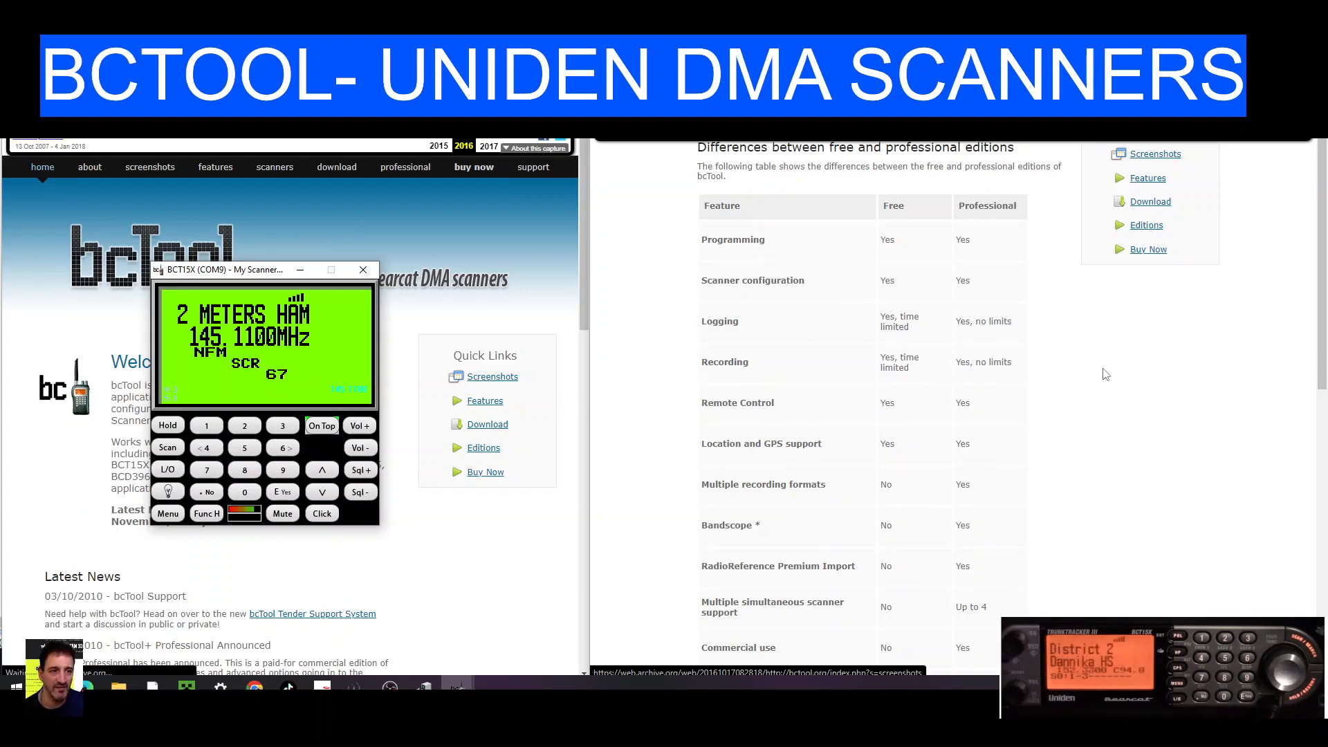
{"action": "scroll", "scroll_direction": "down", "scroll_amount": 3}
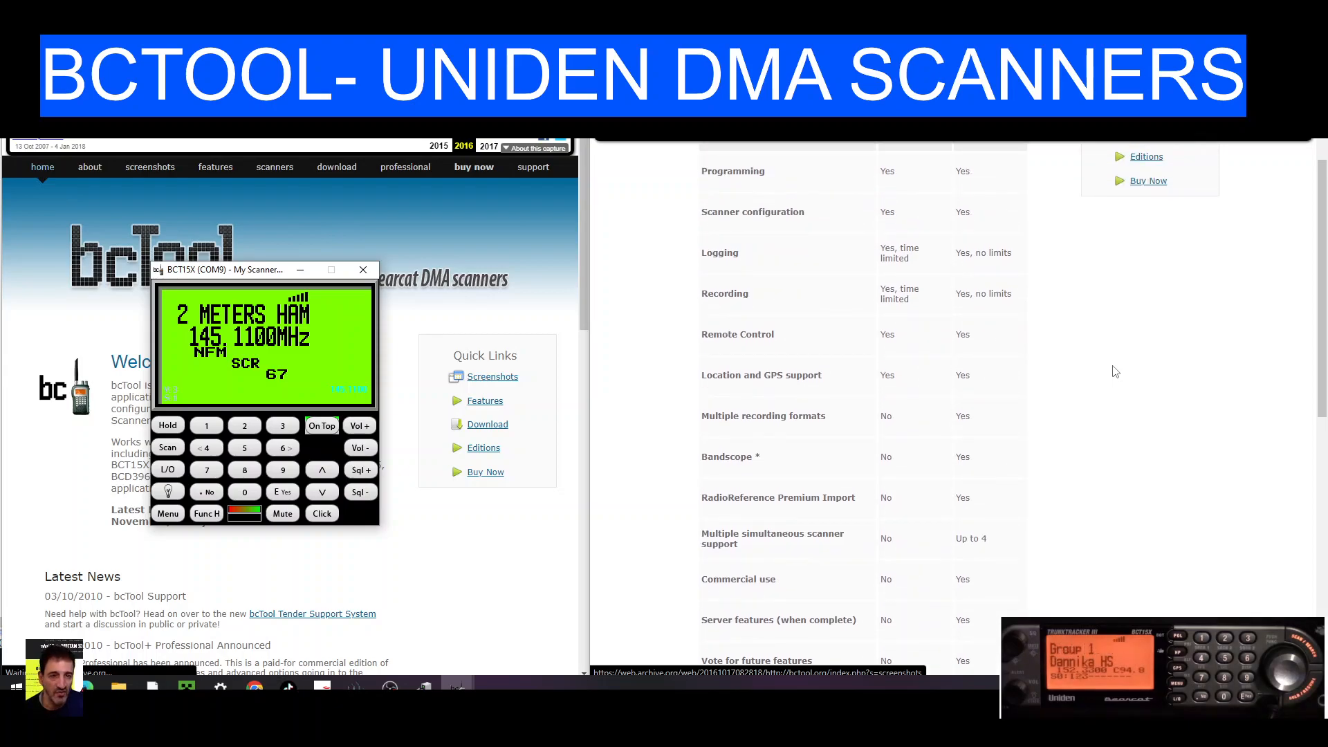
{"action": "scroll", "scroll_direction": "down", "scroll_amount": 3}
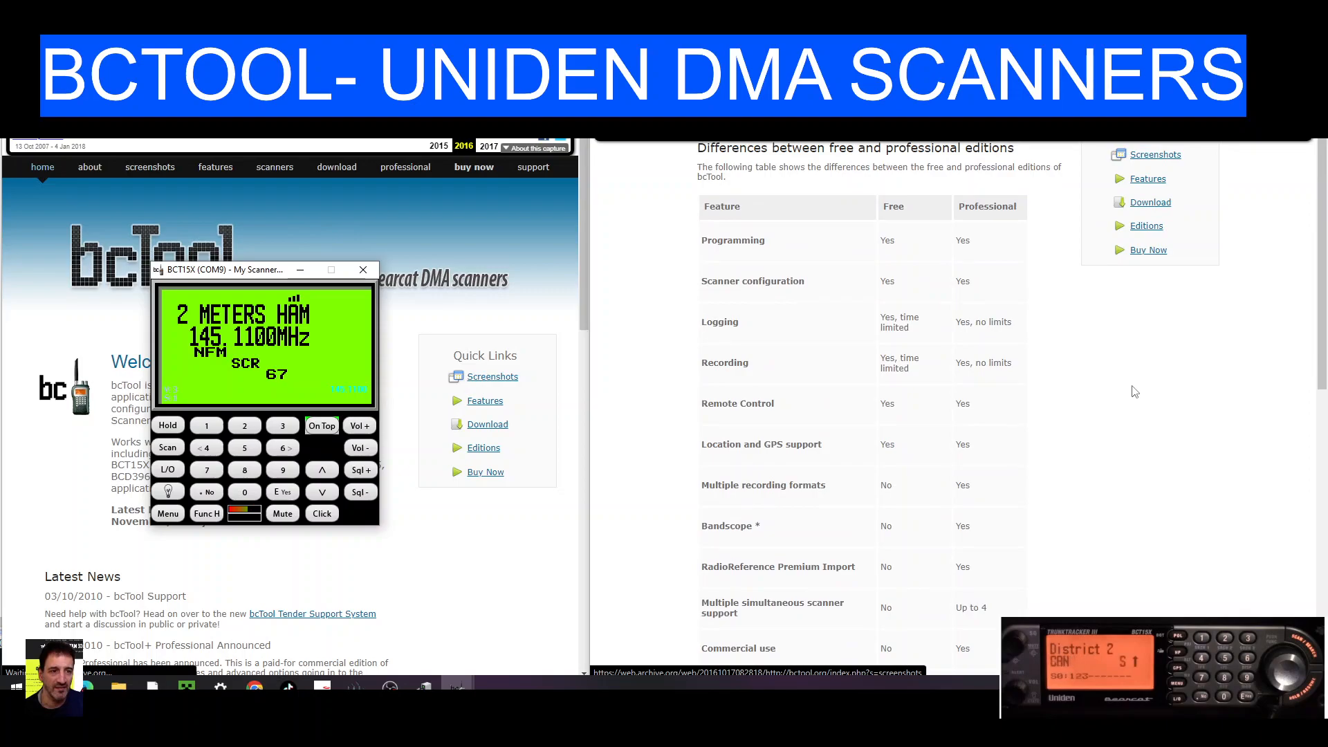
{"action": "scroll", "scroll_direction": "down", "scroll_amount": 3}
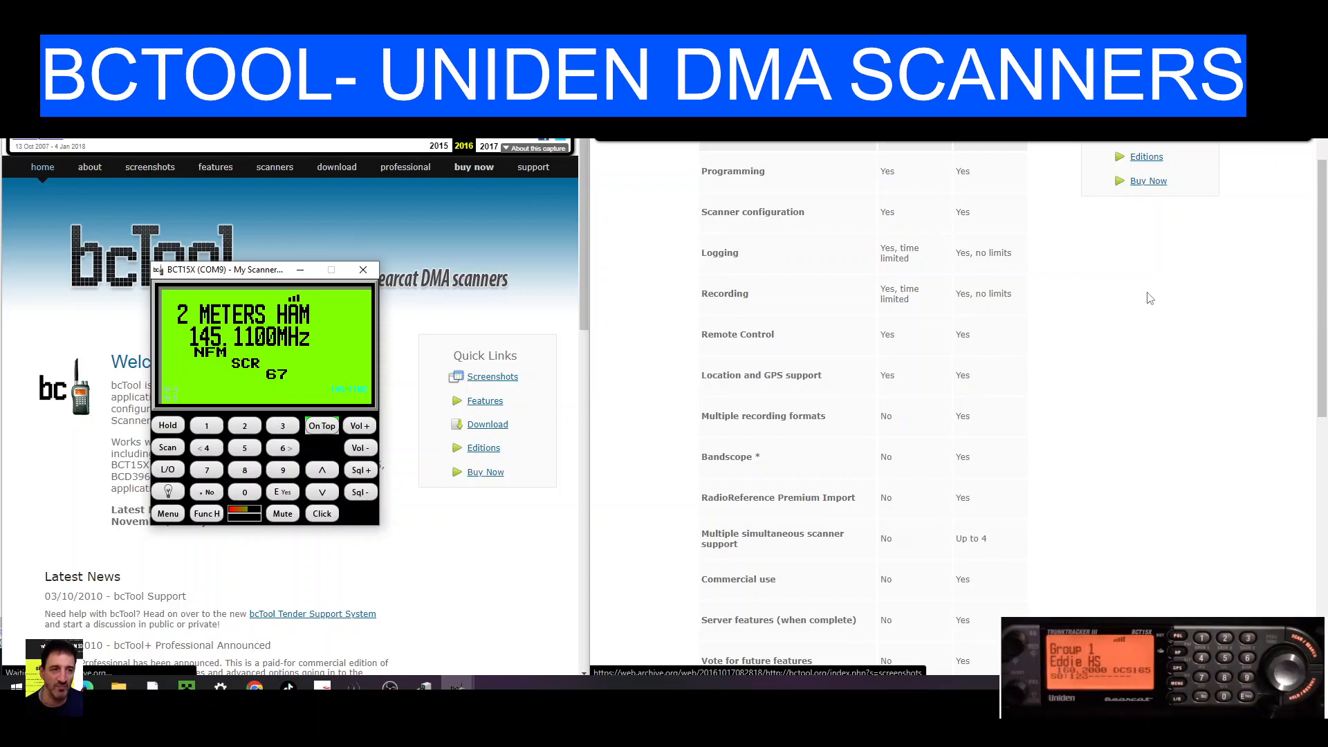
{"action": "scroll", "scroll_direction": "down", "scroll_amount": 3}
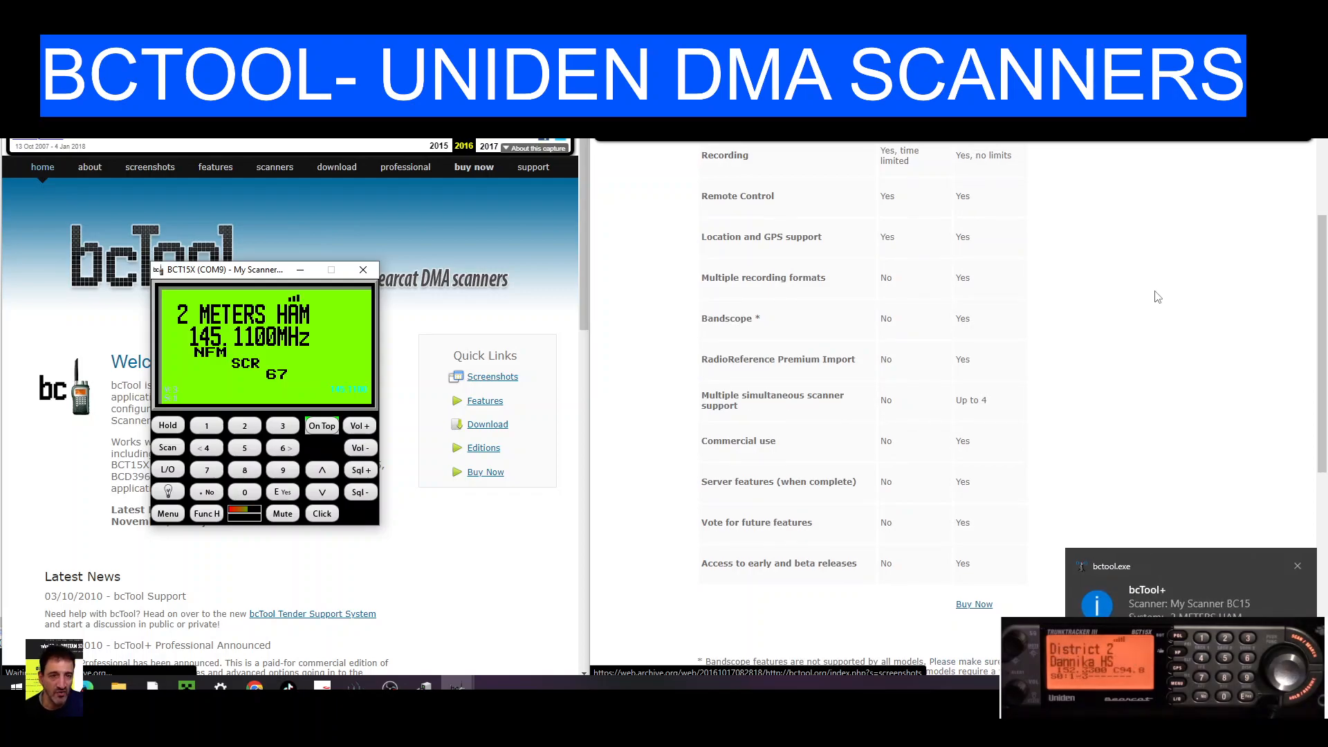
{"action": "scroll", "scroll_direction": "down", "scroll_amount": 3}
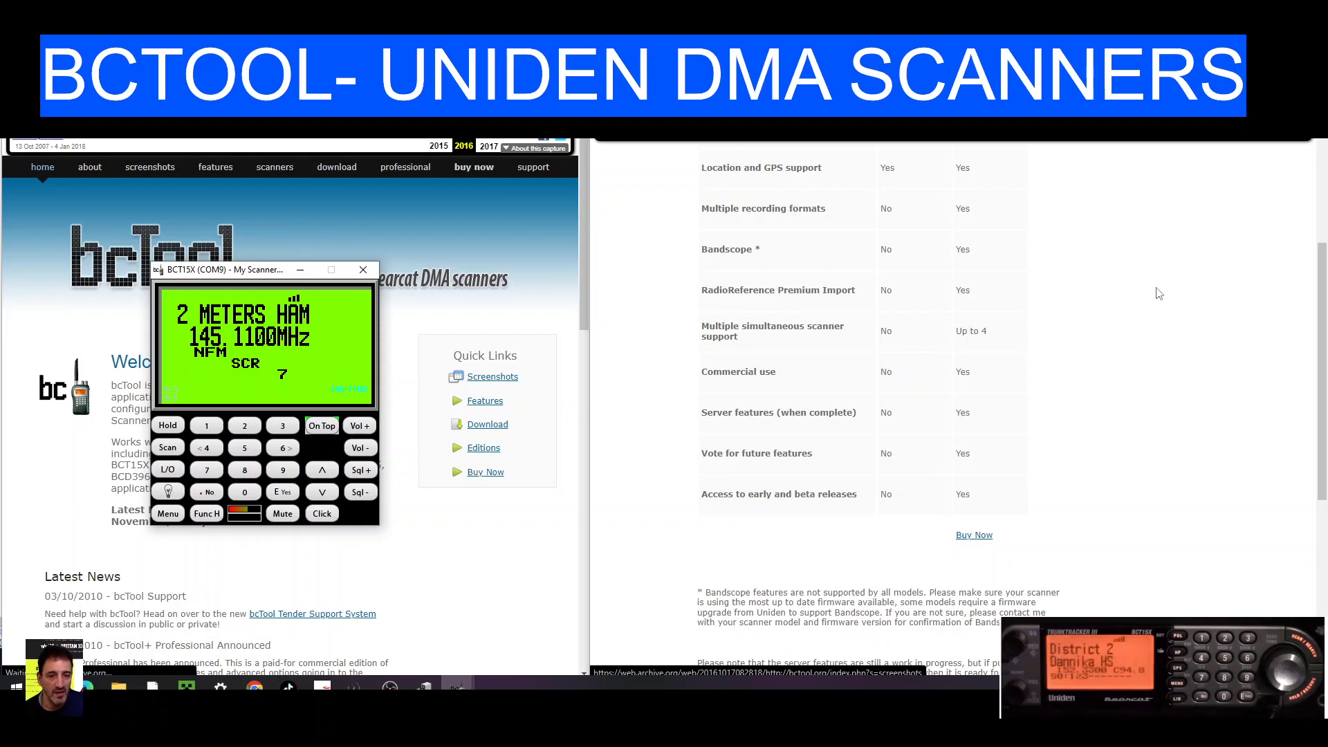
{"action": "scroll", "scroll_direction": "down", "scroll_amount": 3}
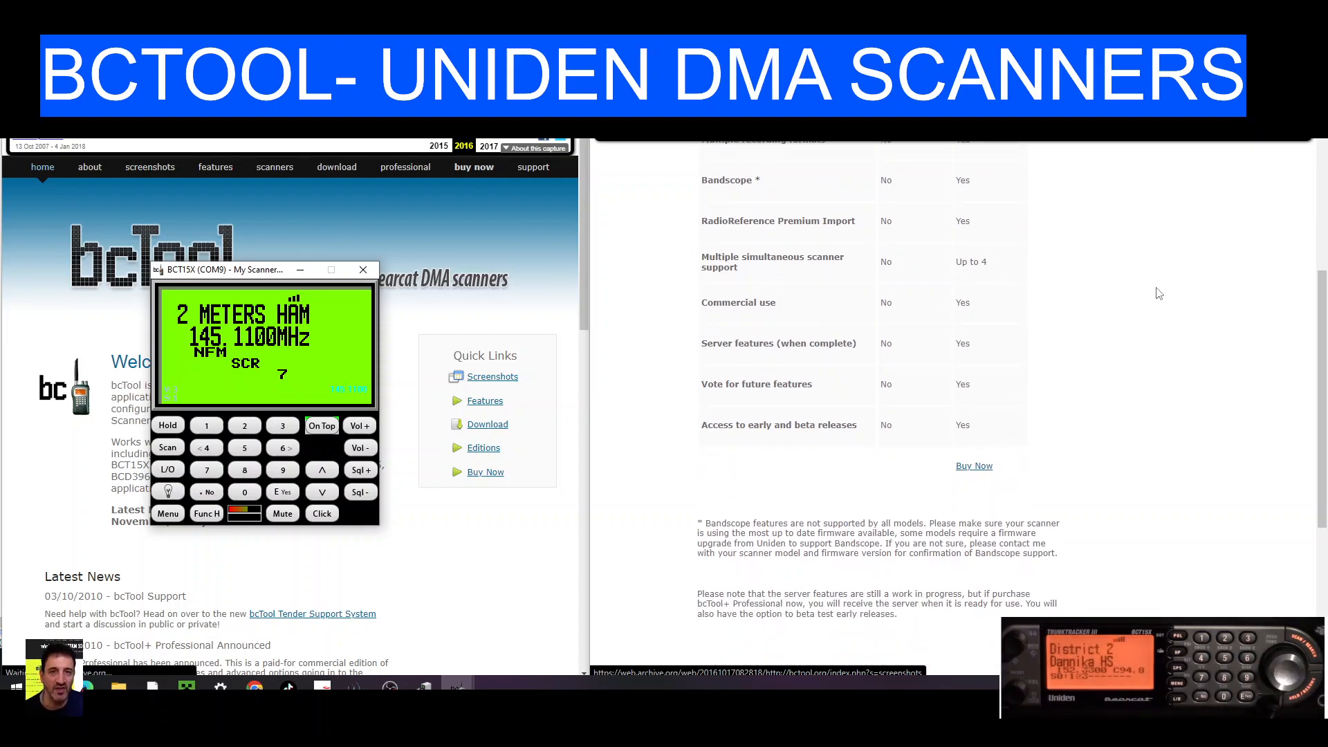
{"action": "scroll", "scroll_direction": "down", "scroll_amount": 3}
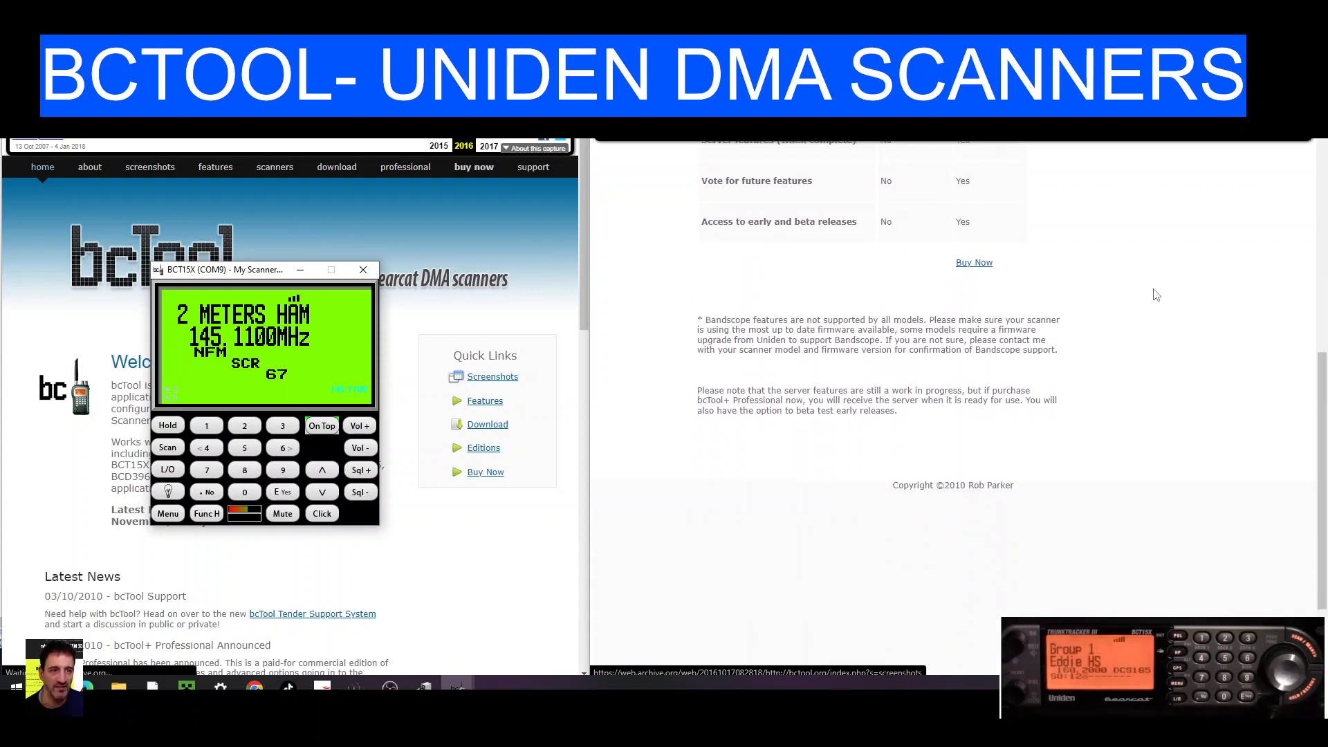